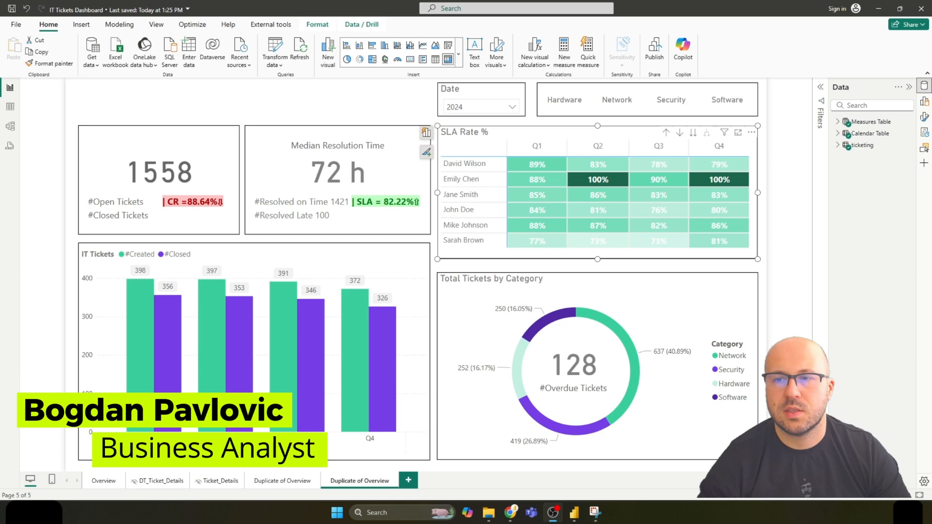
mouse_move(354, 90)
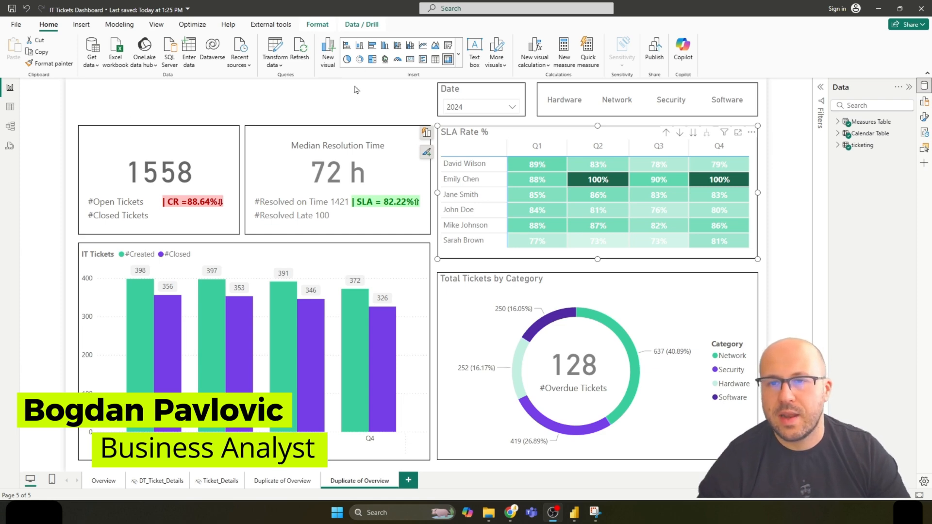
Step: Deselect the SLA Rate table and show the page formatting options
left_click(286, 145)
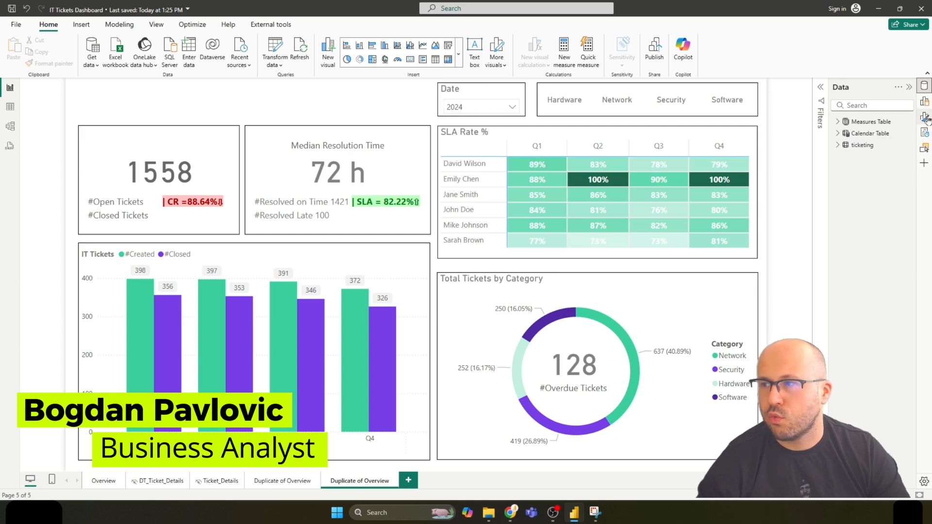
left_click(924, 116)
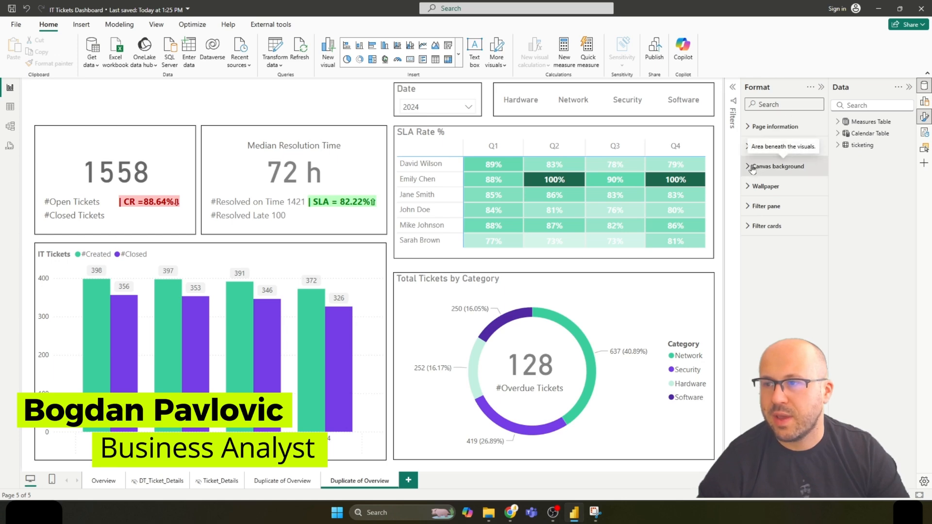
Step: Expand Canvas background and browse for an image, then dismiss the Open dialog
left_click(777, 166)
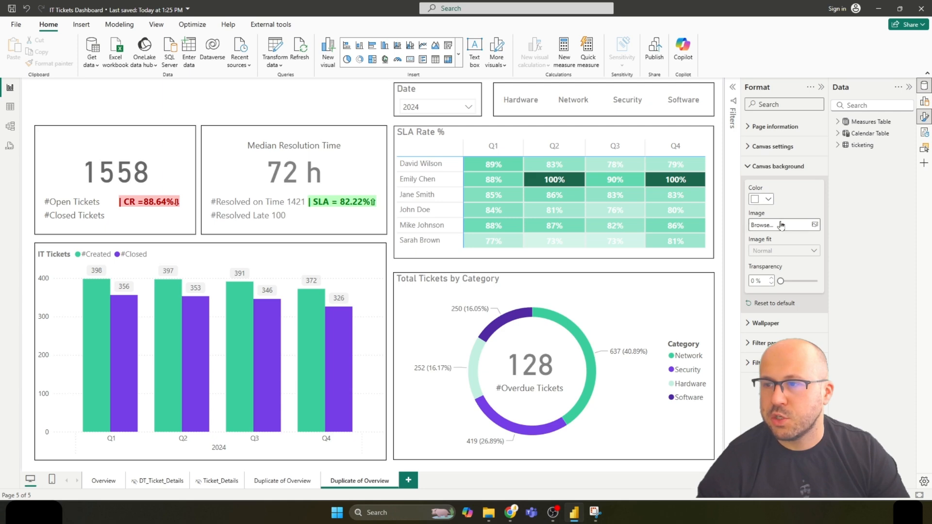
left_click(780, 225)
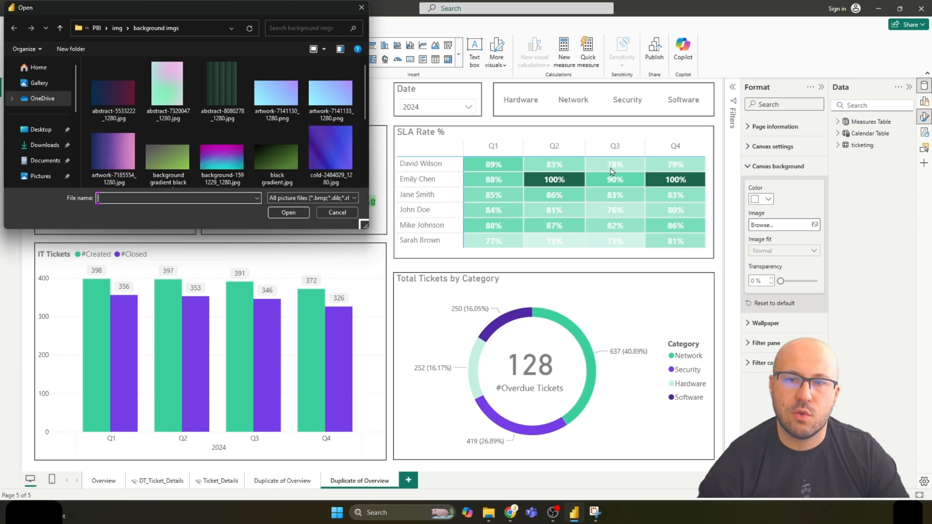
left_click(222, 86)
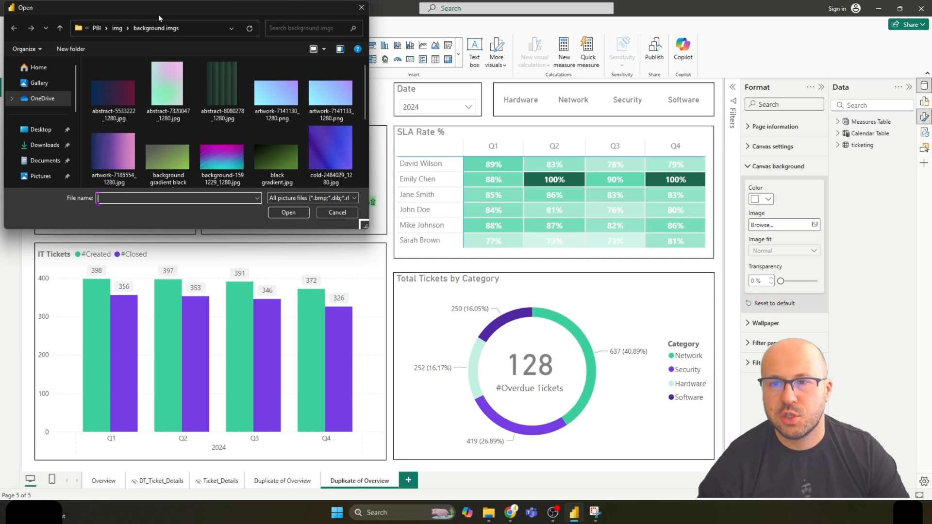
left_click(222, 83)
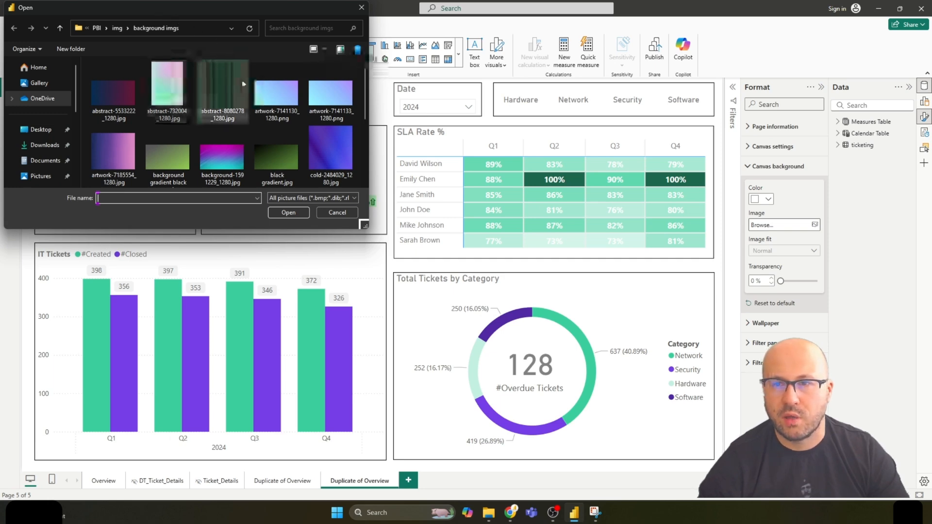
left_click(336, 213)
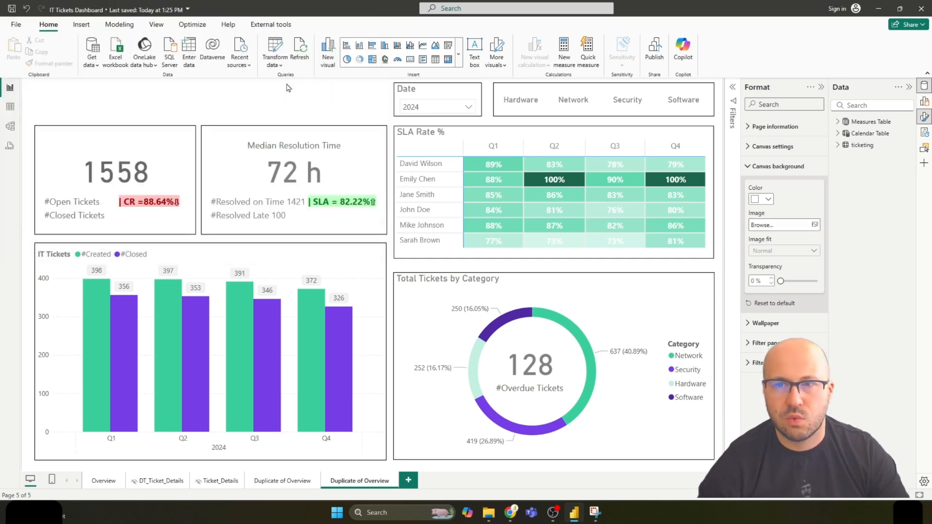
Step: Set the artwork-7141130 image as the page's canvas background
left_click(808, 224)
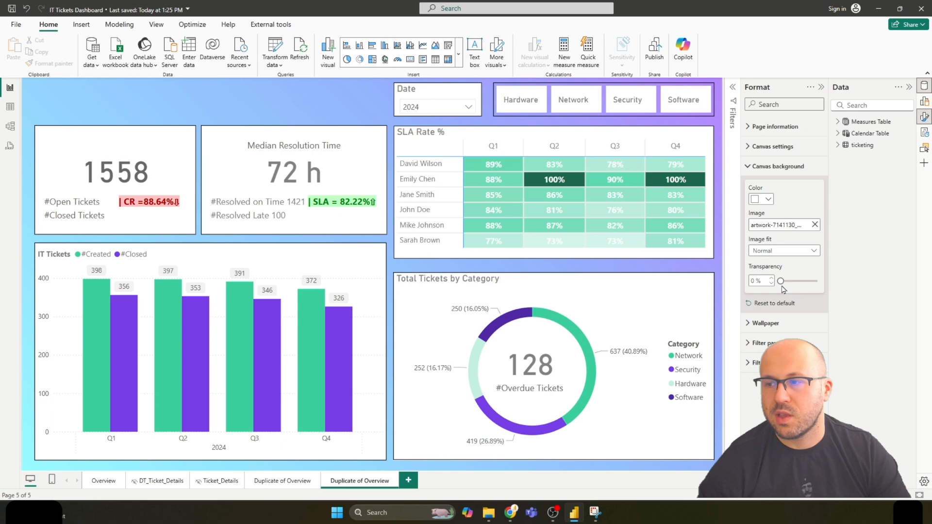
Step: Set the artwork background's transparency to 50%
left_click_drag(779, 280, 817, 280)
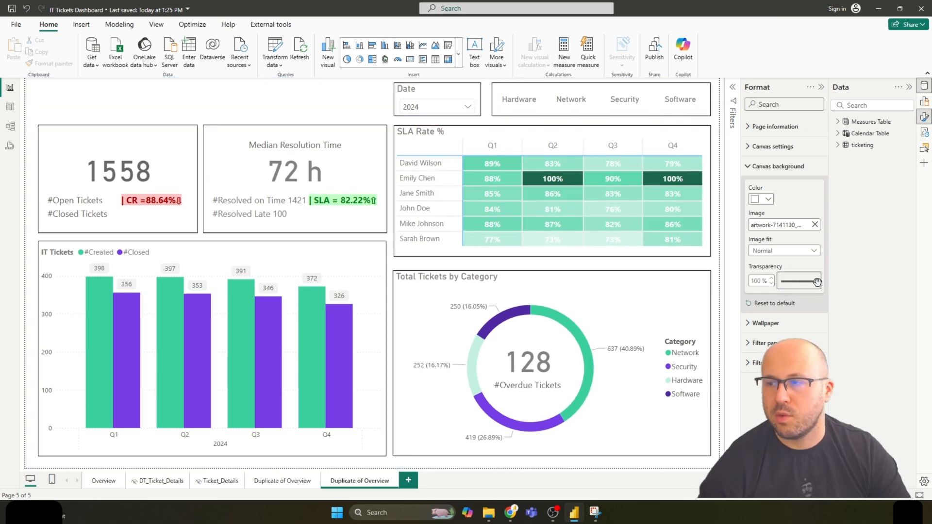
left_click_drag(818, 281, 793, 285)
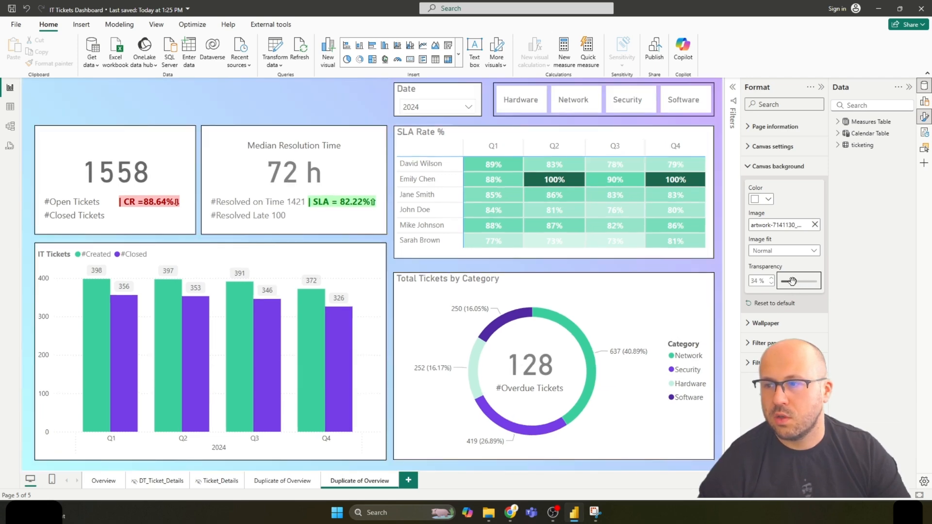
left_click_drag(793, 280, 797, 280)
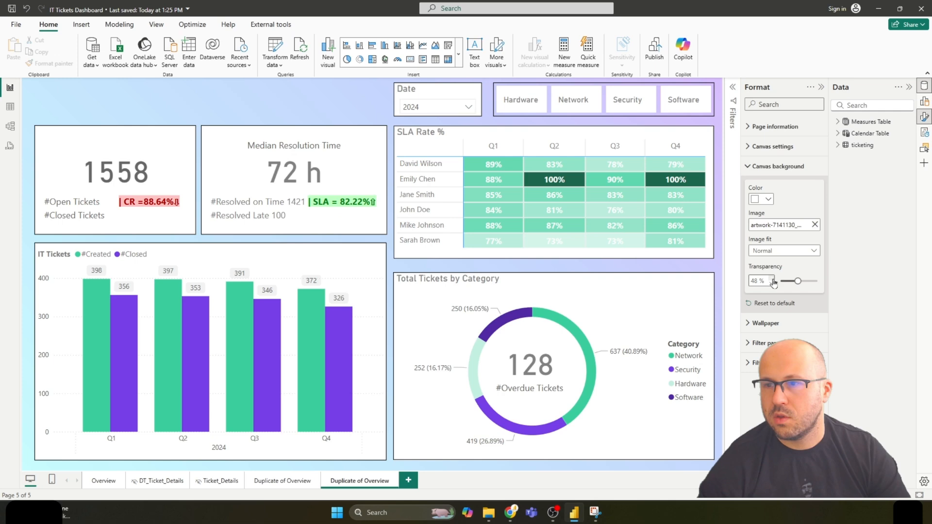
left_click_drag(798, 281, 800, 281)
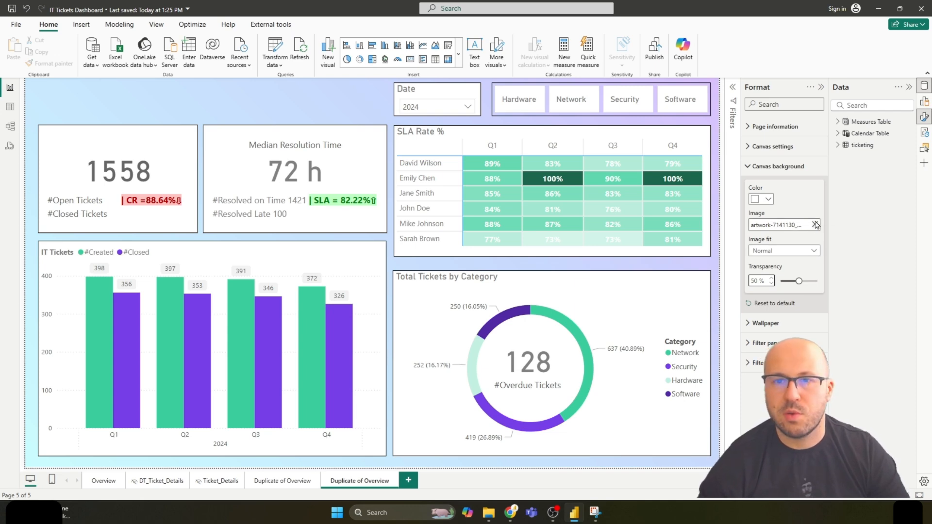
mouse_move(815, 225)
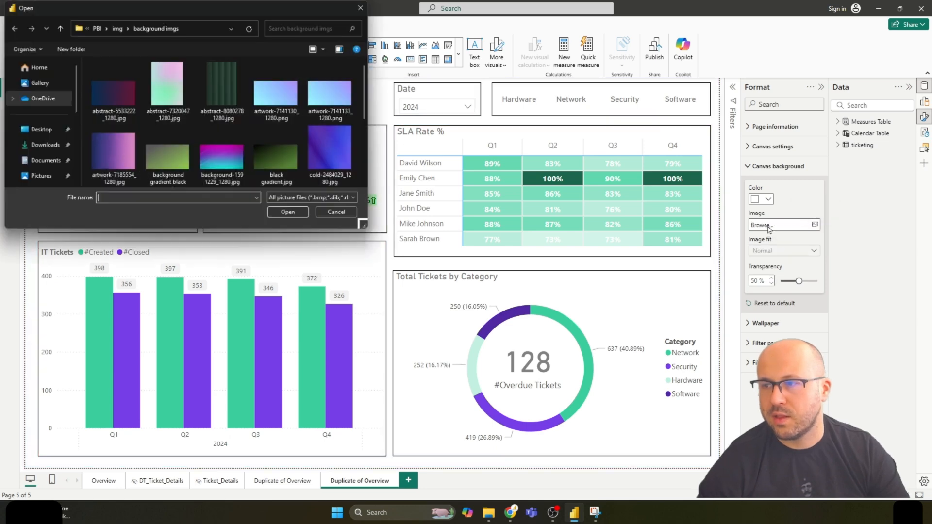
Step: Open grey grd.jpg from the background imgs folder as the new background
left_click(331, 83)
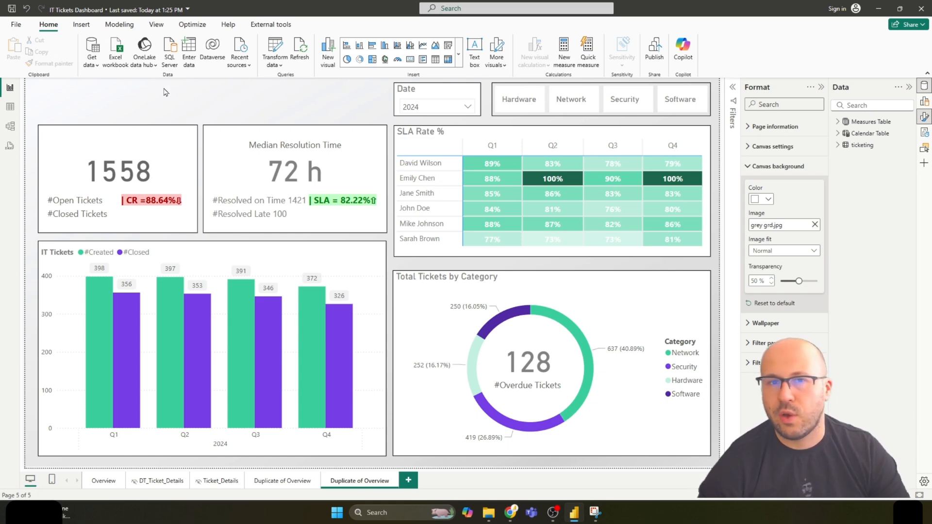
mouse_move(557, 231)
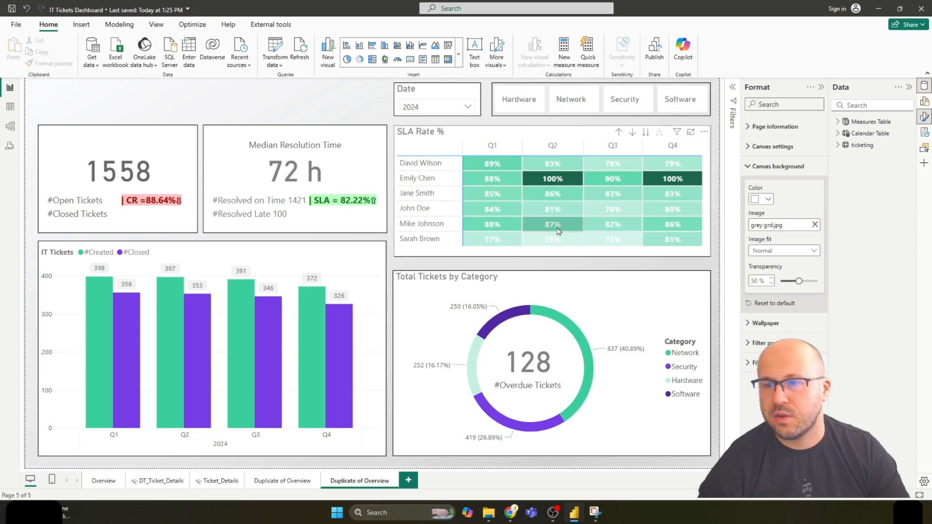
Step: Try several transparency levels on the grey gradient and settle at 55%
left_click_drag(798, 280, 803, 281)
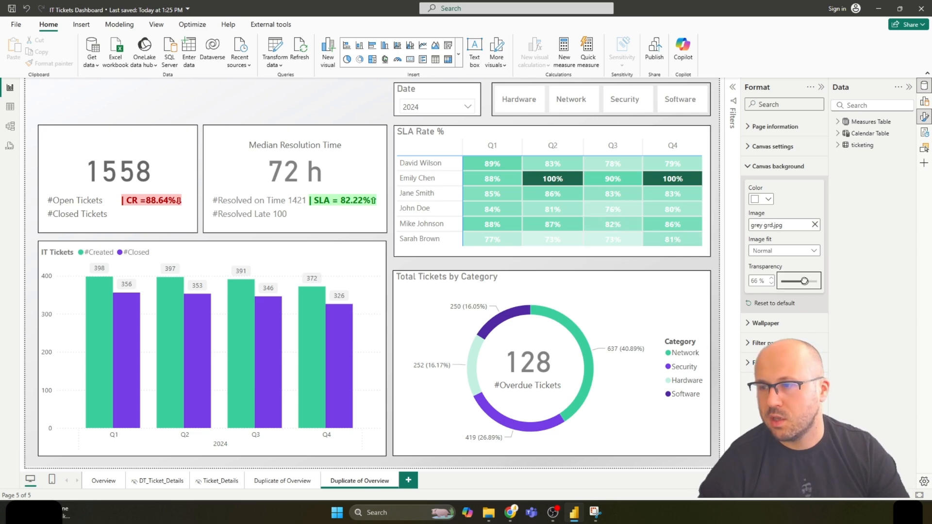
left_click_drag(804, 281, 781, 281)
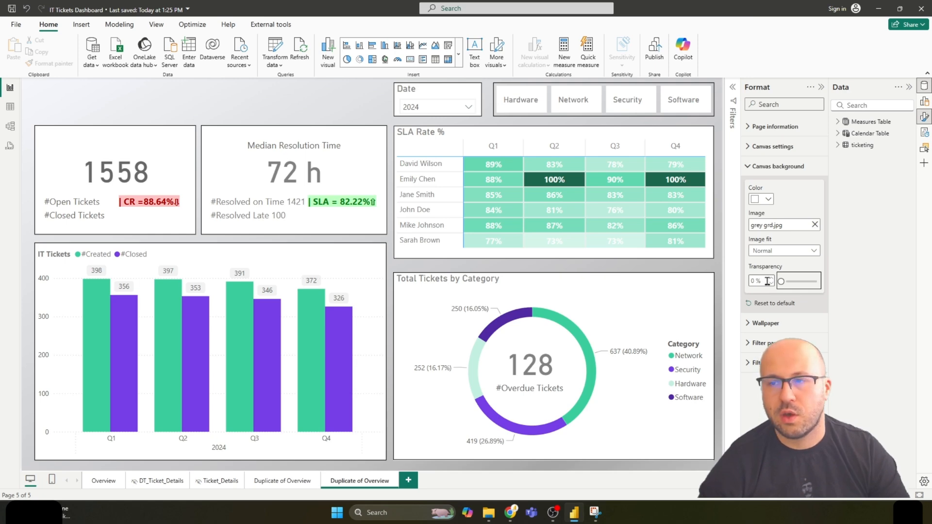
left_click_drag(781, 281, 805, 280)
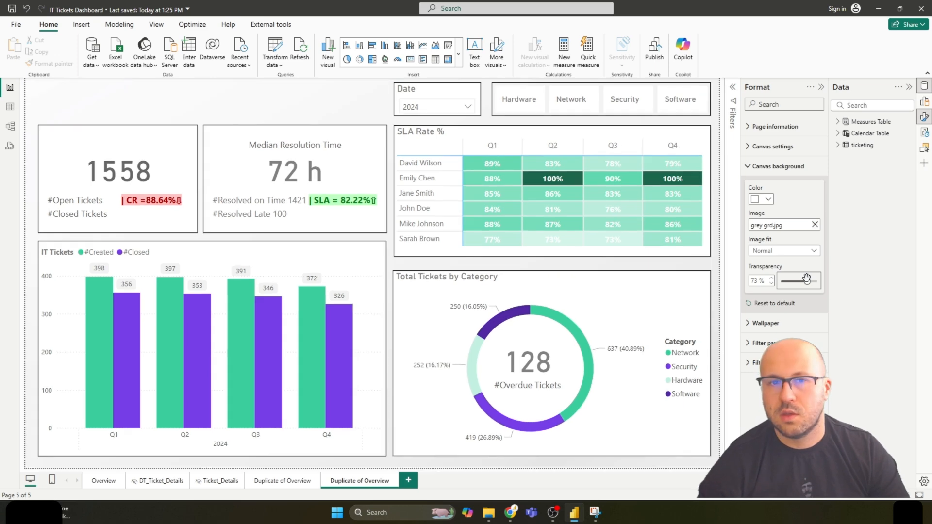
left_click_drag(791, 280, 808, 281)
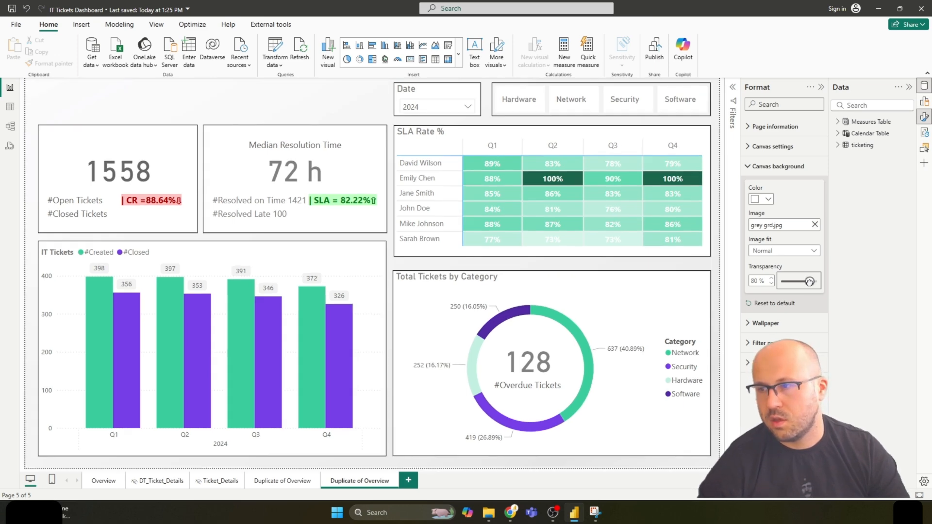
left_click_drag(811, 281, 805, 281)
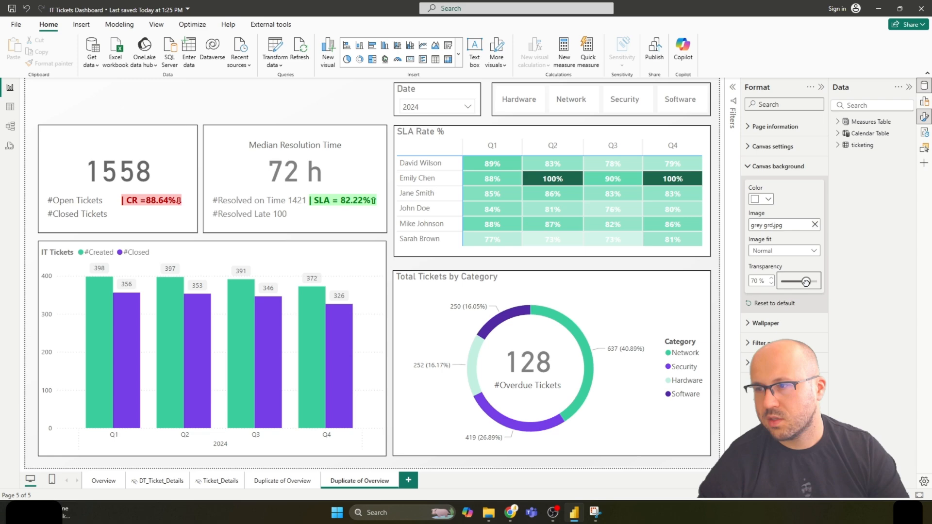
left_click_drag(814, 281, 799, 281)
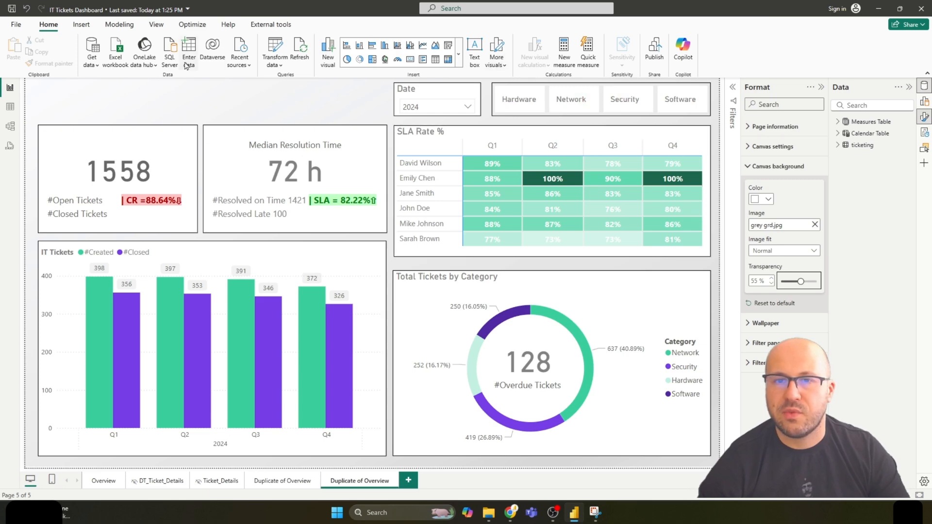
mouse_move(784, 250)
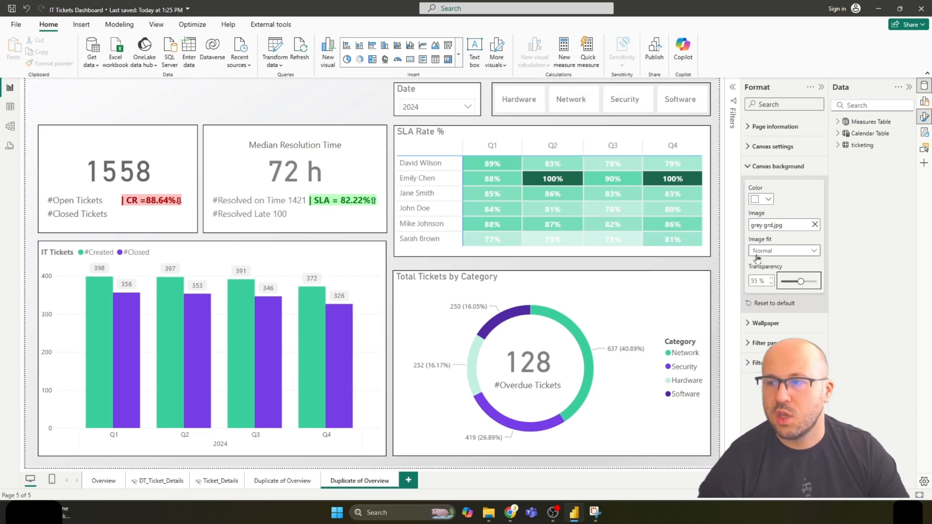
Step: Set the background Image fit to Fill after briefly trying Fit
left_click(784, 251)
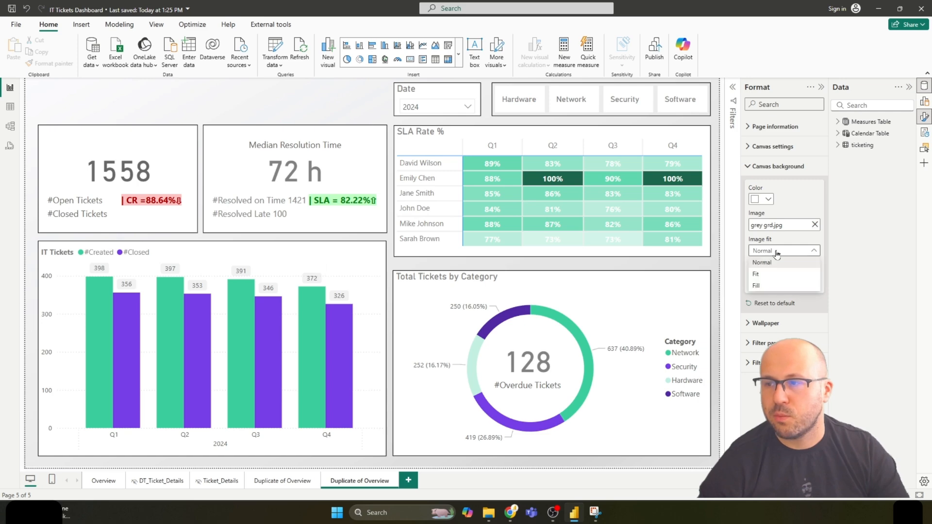
left_click(756, 273)
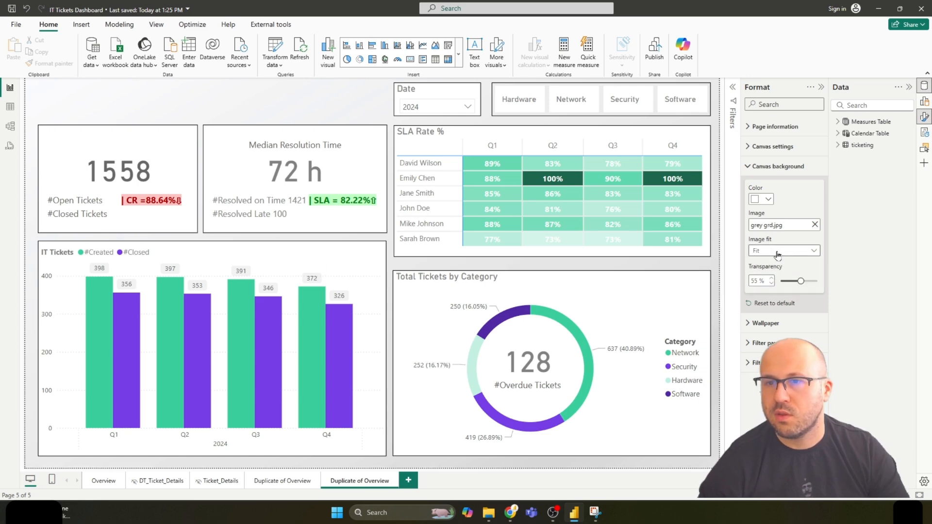
left_click(784, 251)
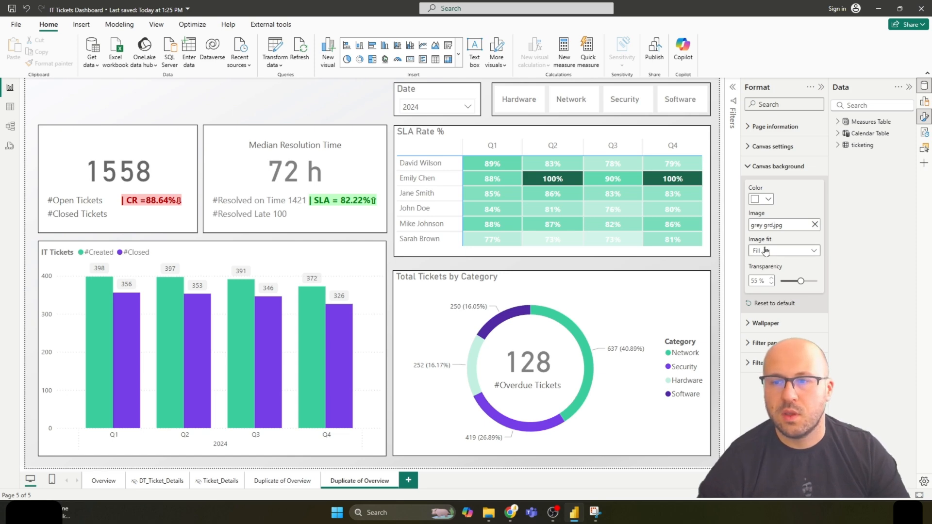
mouse_move(782, 246)
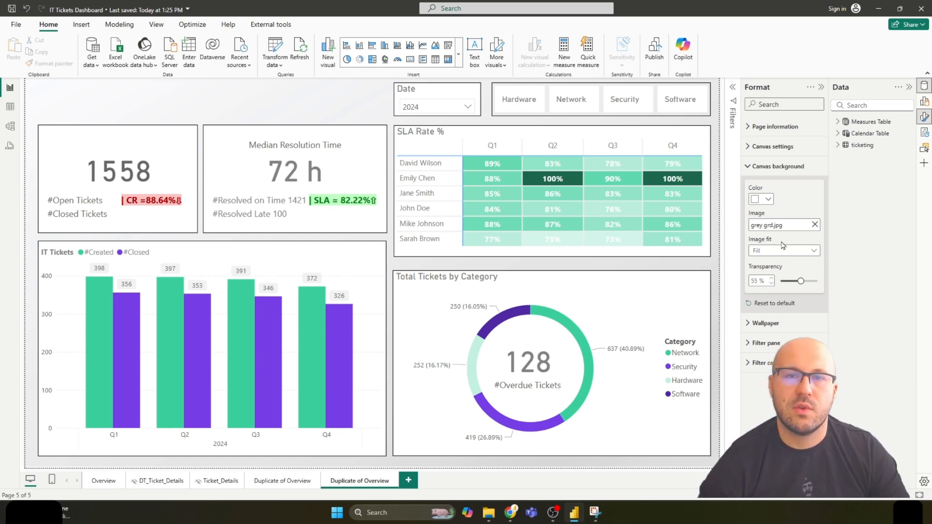